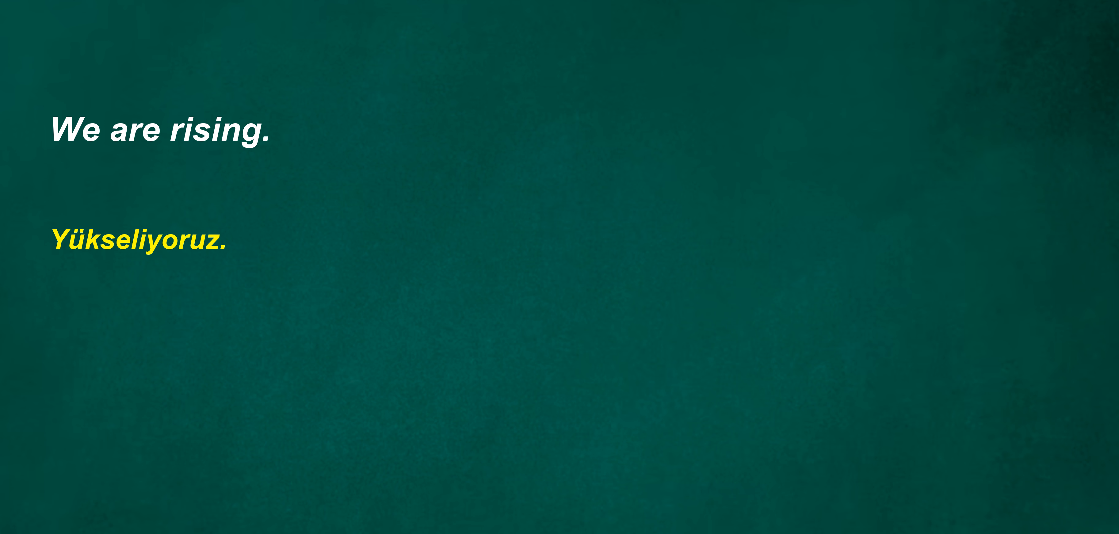
{"action": "key", "text": "Right"}
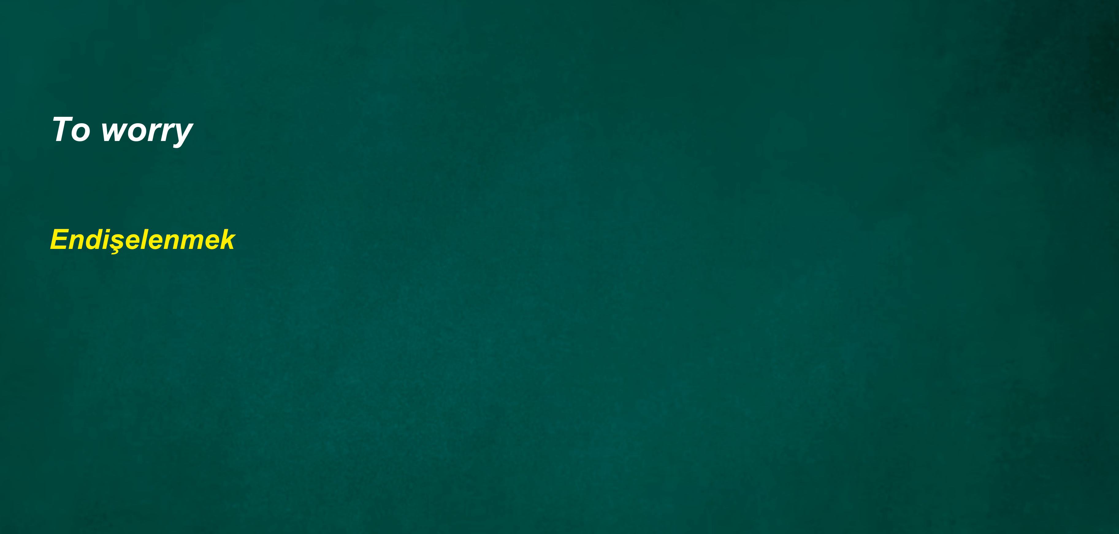